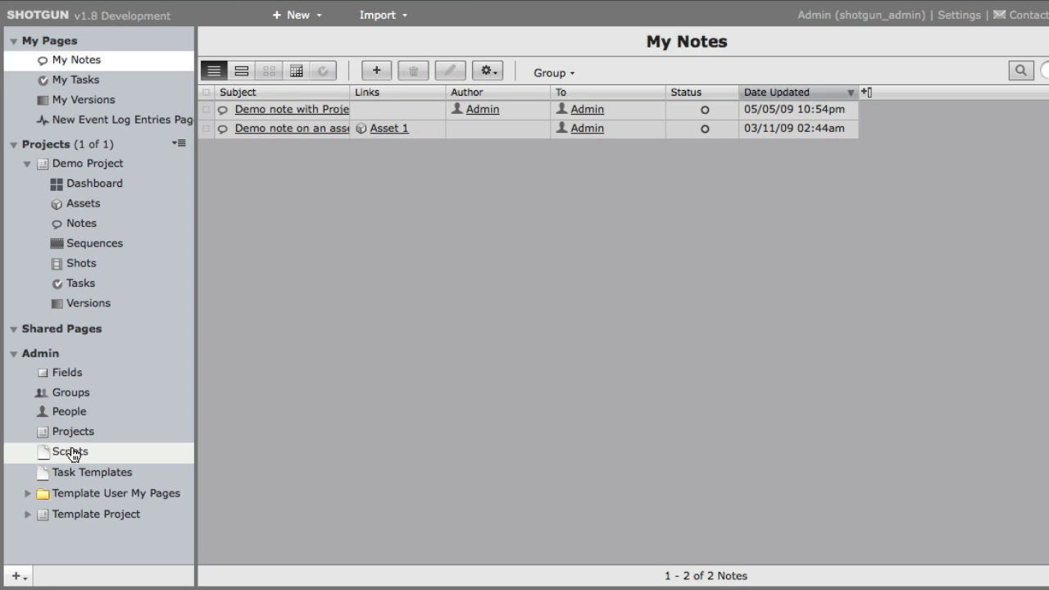
Show the Scripts admin page from the Admin section of the sidebar
left_click(68, 453)
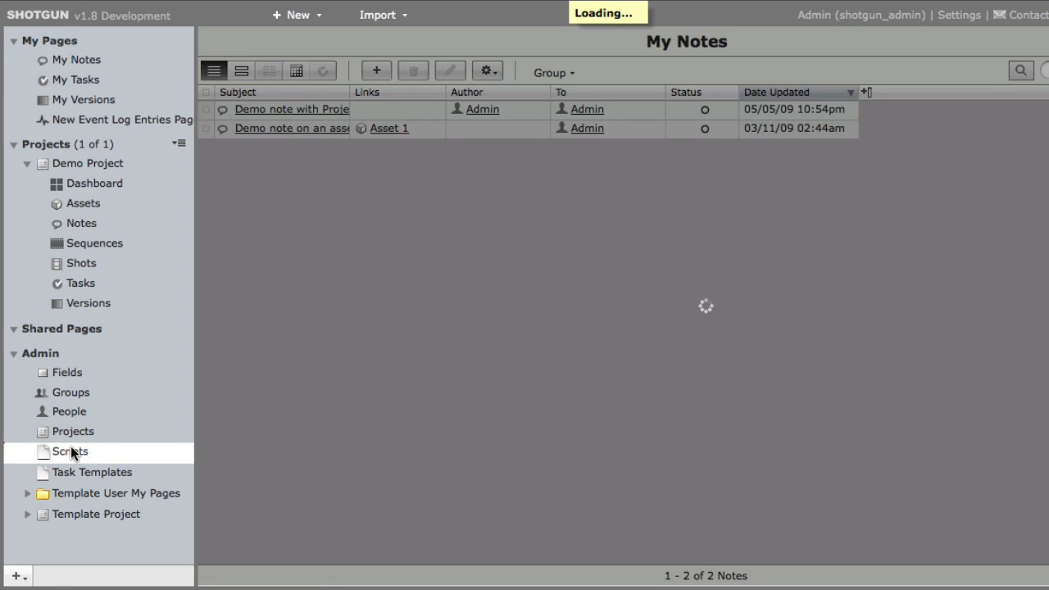
left_click(69, 452)
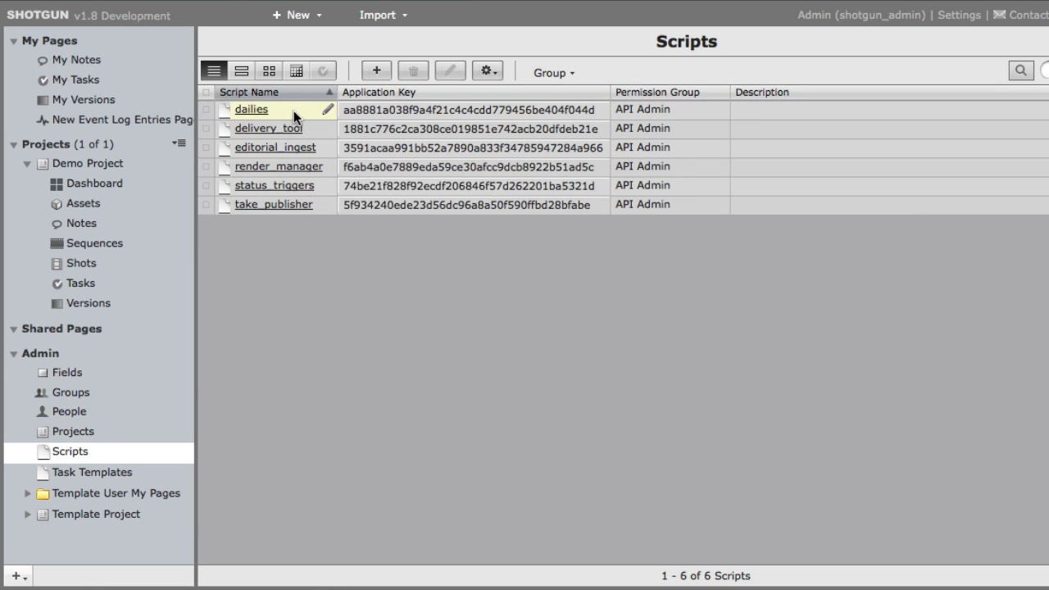
mouse_move(298, 111)
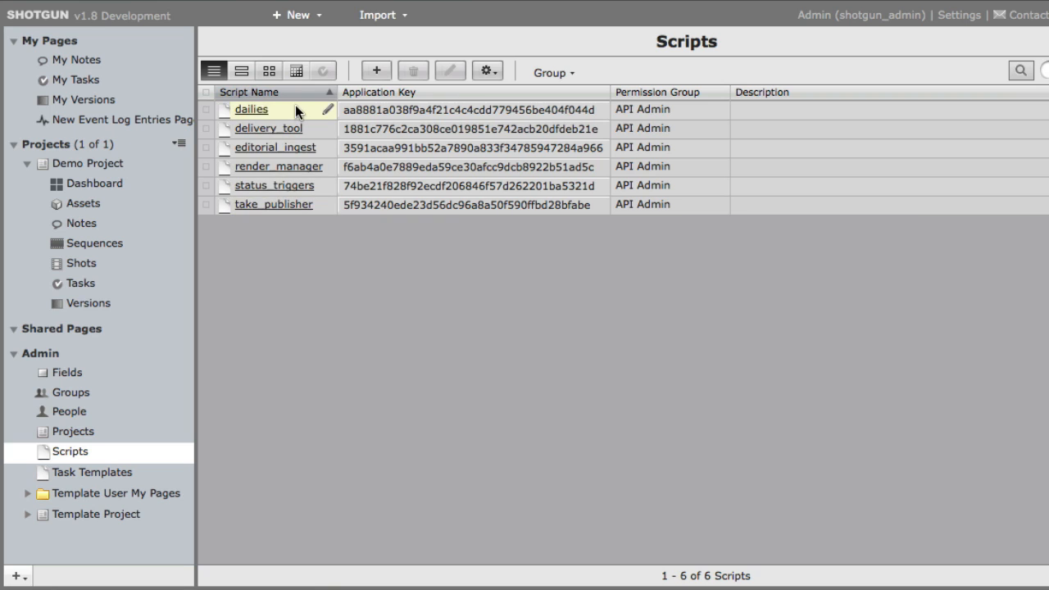
mouse_move(373, 102)
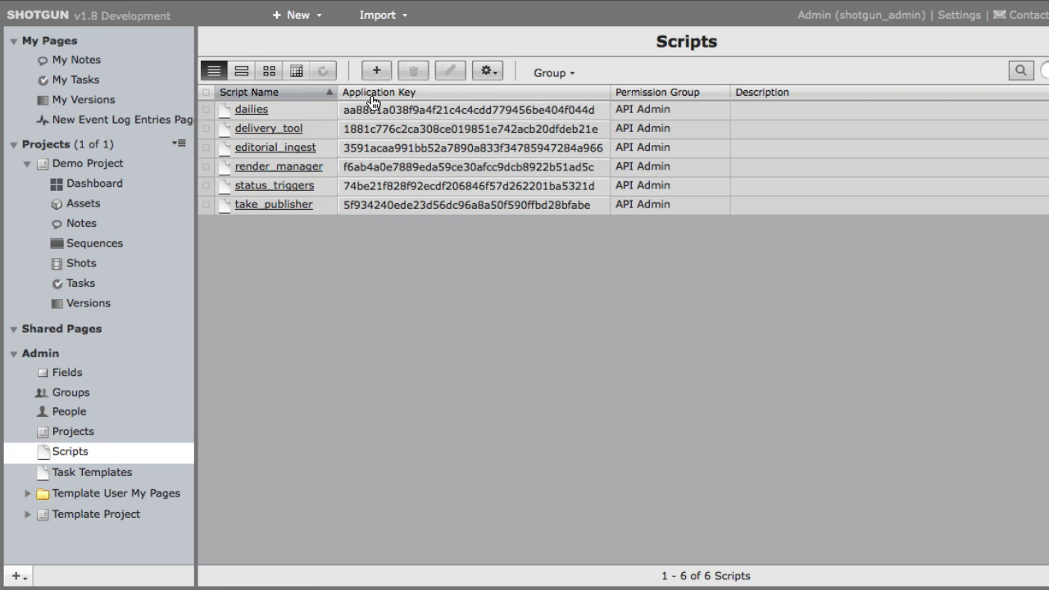
mouse_move(275, 185)
type("api")
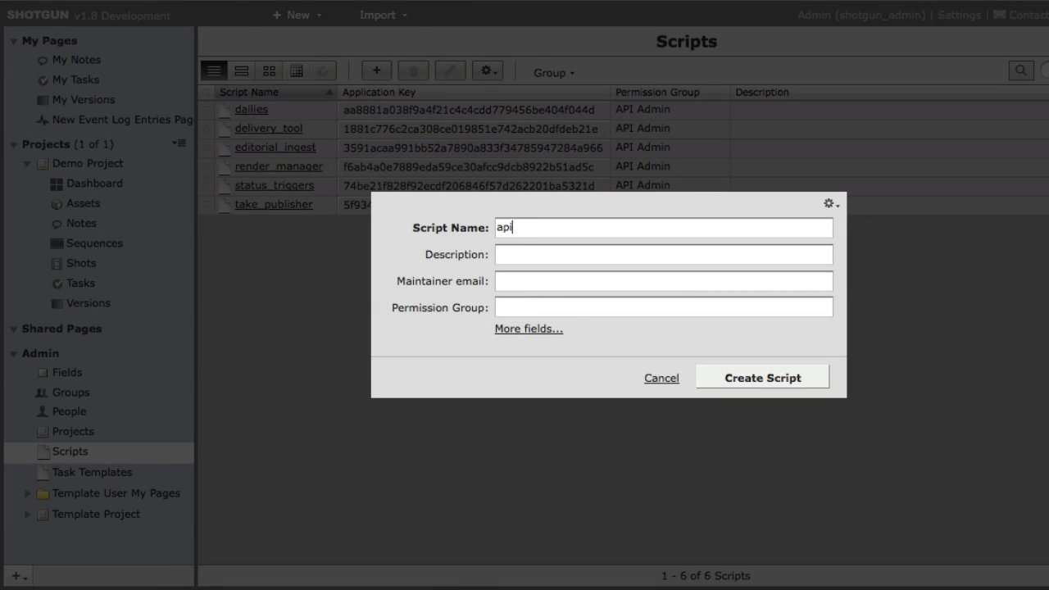
Create the api_test script and select its generated application key
left_click(760, 377)
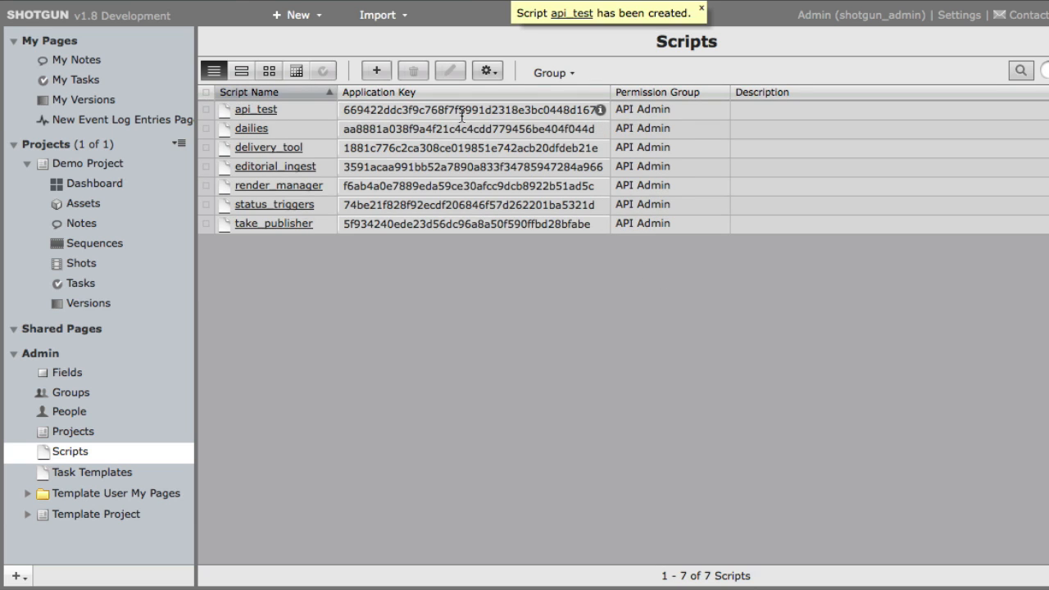
left_click(206, 108)
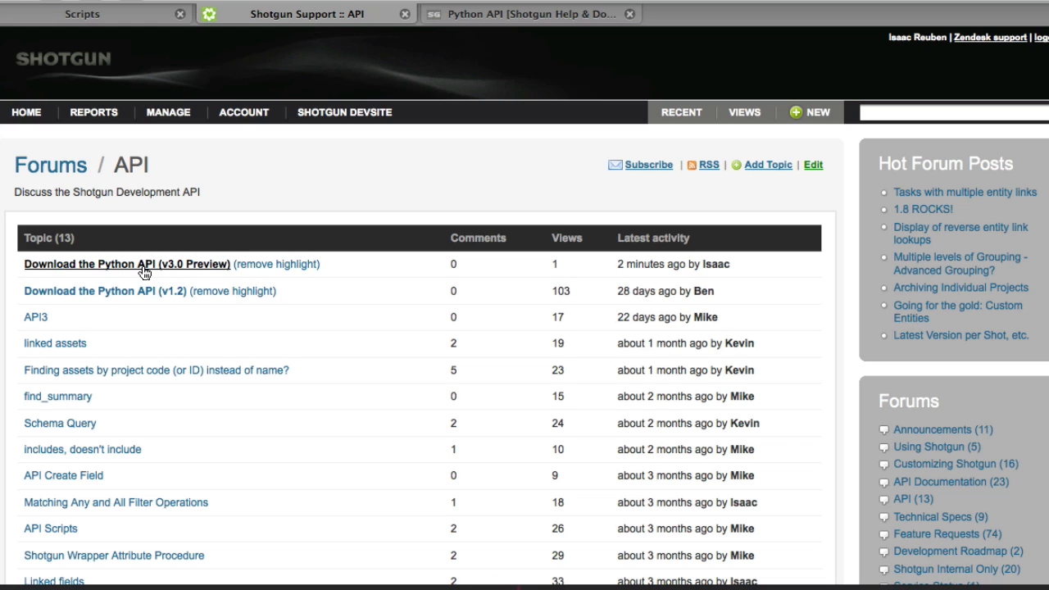
From the 'Download the Python API (v3.0 Preview)' topic, save the API file to Downloads
left_click(126, 264)
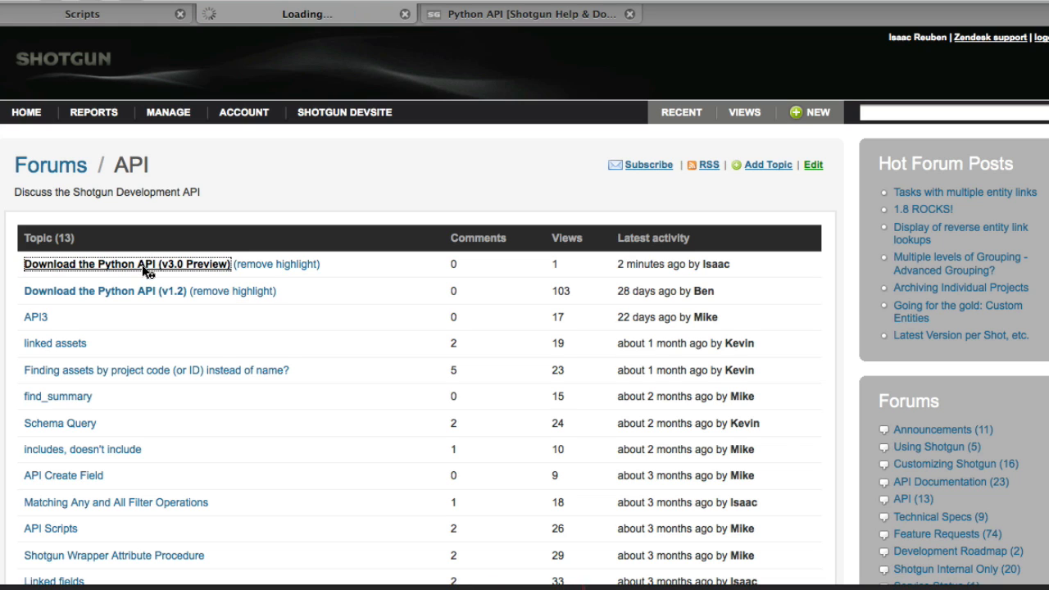
left_click(125, 264)
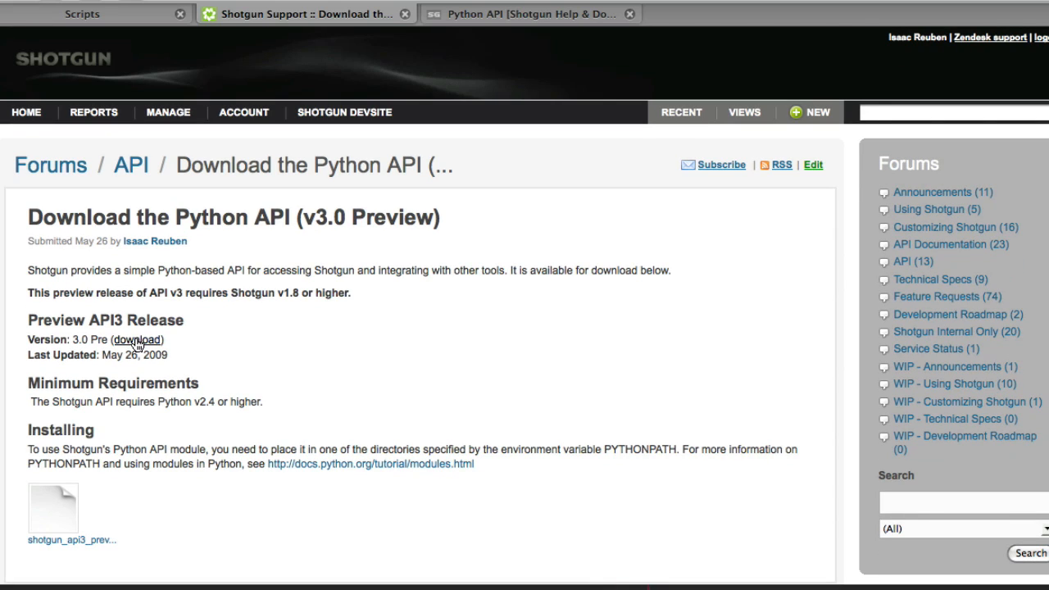
left_click(138, 339)
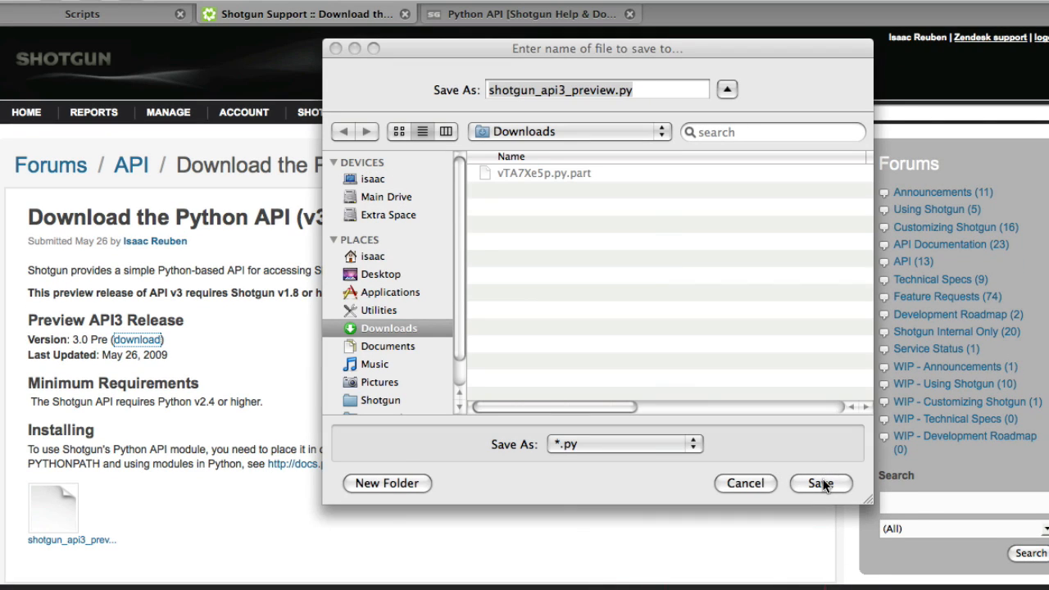
left_click(819, 482)
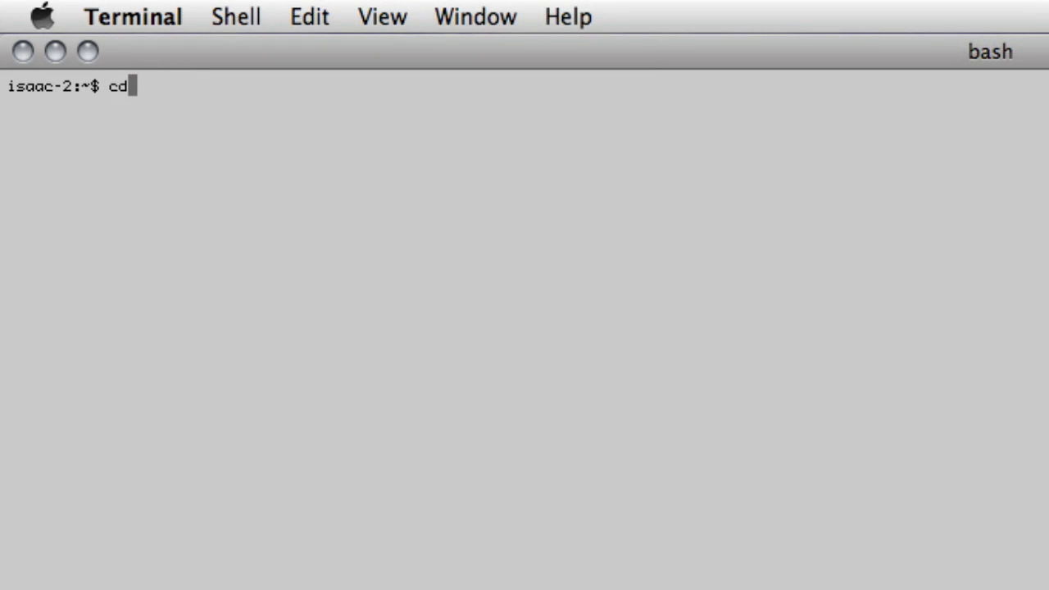
In Downloads, start Python and run 'from shotgun_api3_preview import Shotgun'
type("Download")
type("from")
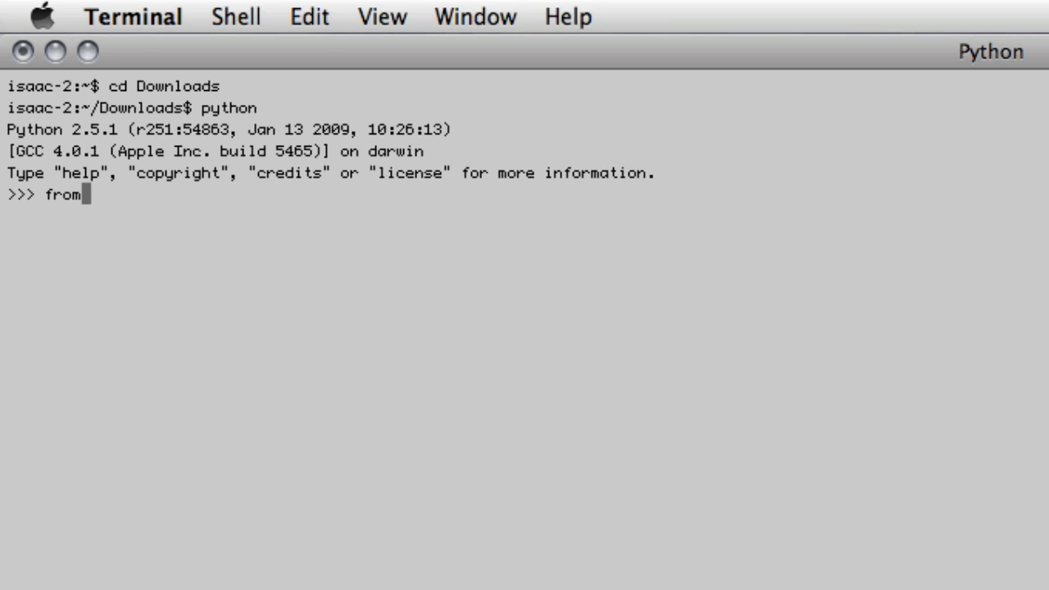
type("shotgun_api3_preview import Shotgun")
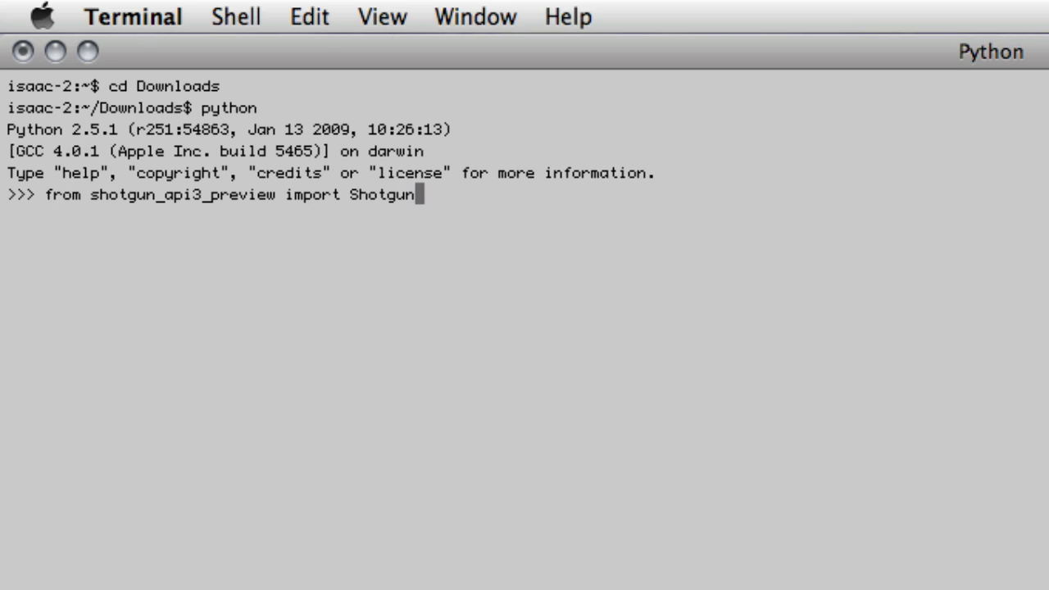
key("Return")
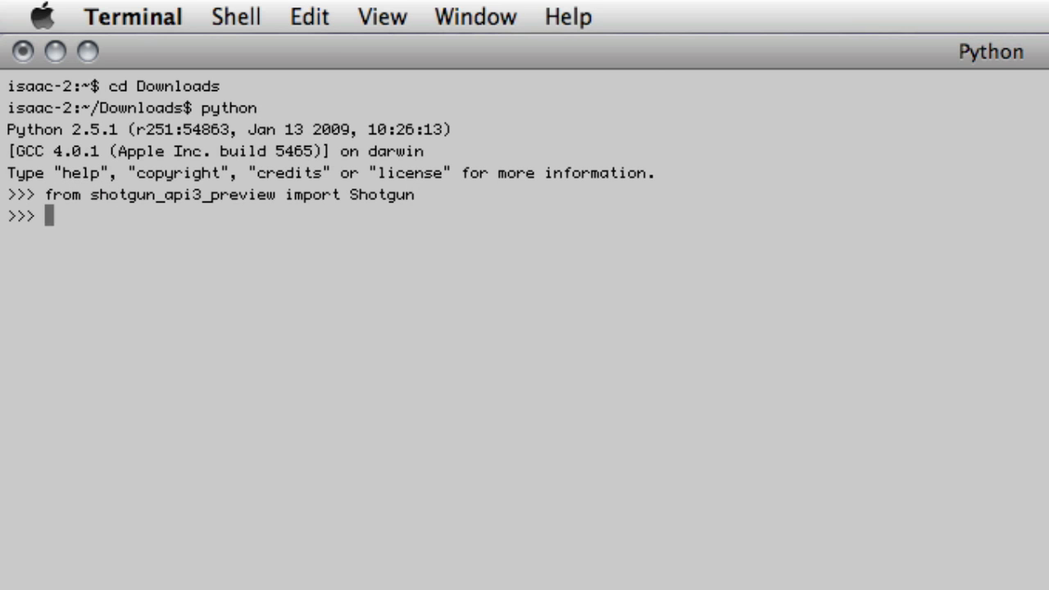
type("sg = Shotgun(\"")
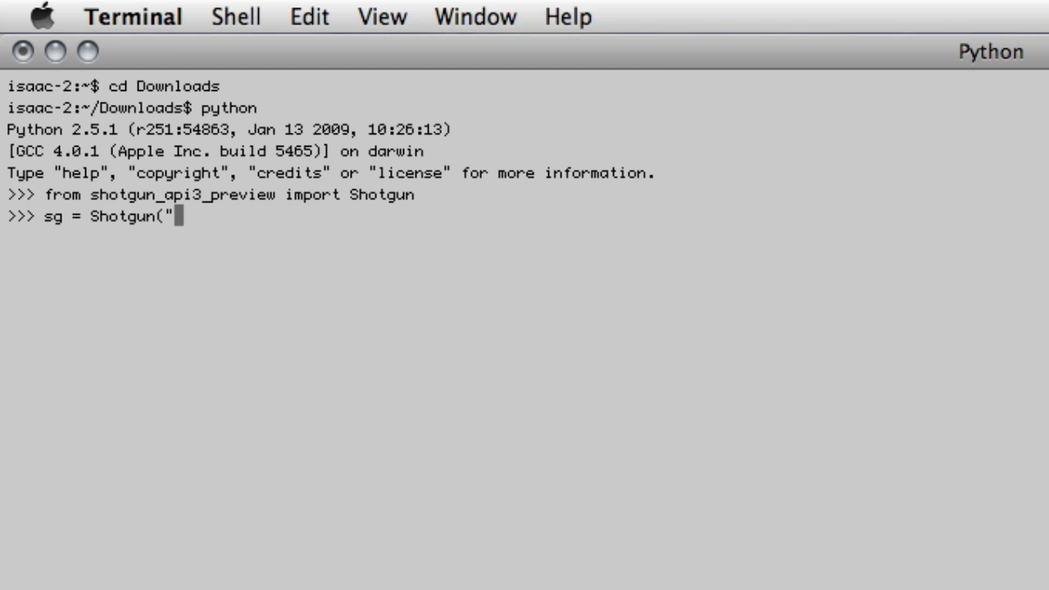
type("http://shotgun.test\",\"api_test\",\"")
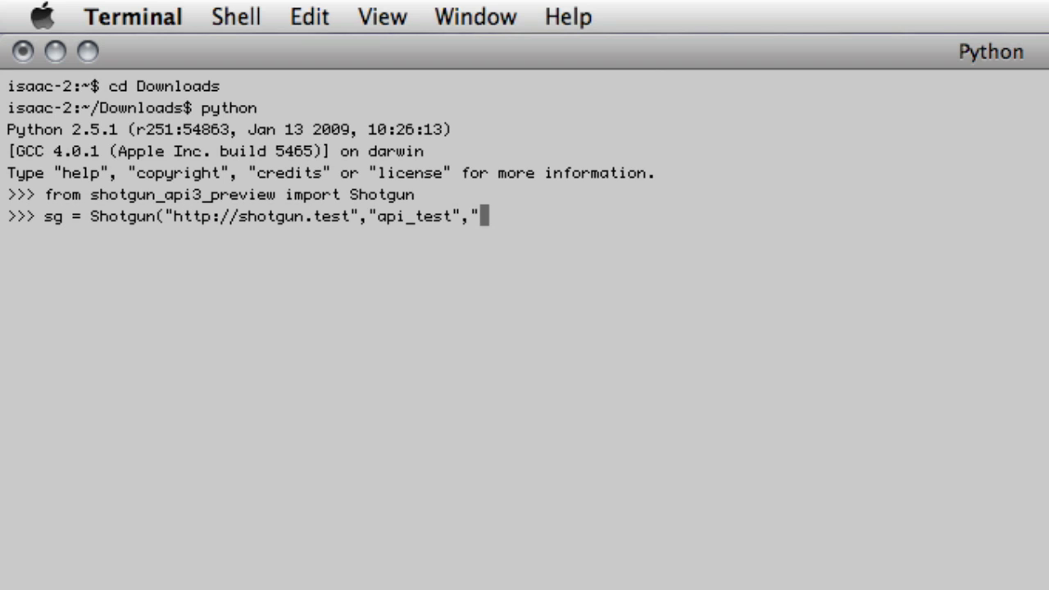
type("669422ddc3f9c768f7f5991d2318e3bc0448d167")
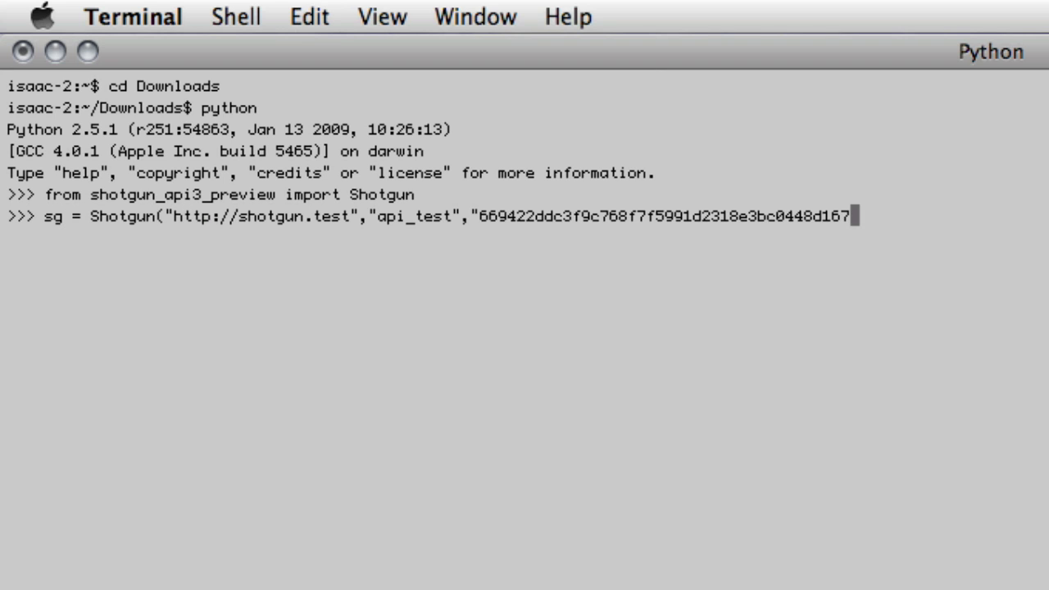
type("\")")
type("pro")
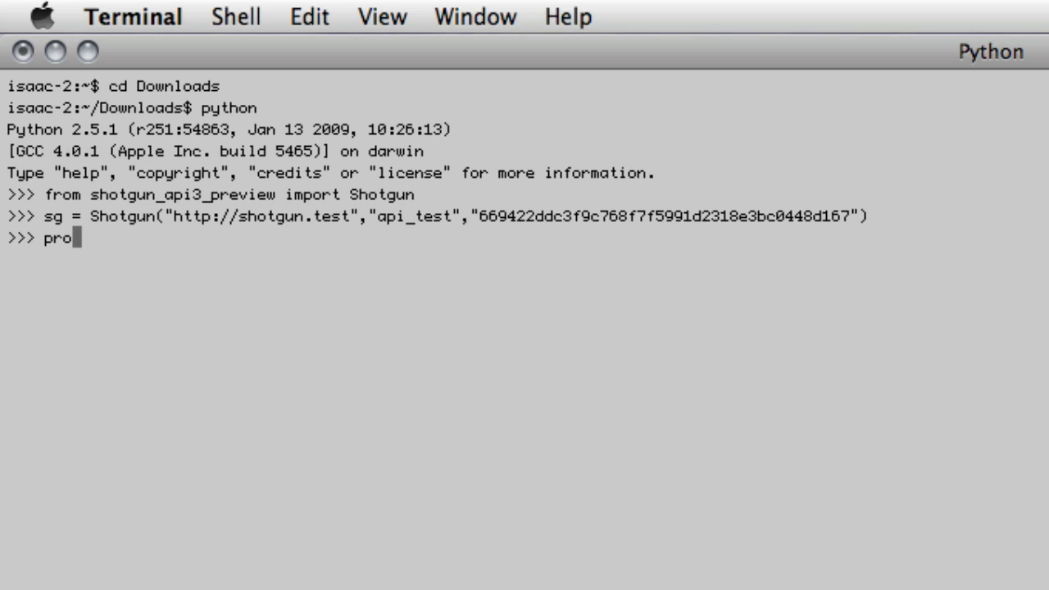
Run proj = sg.find_one("Project", [["name","is","Demo Project"]]) and print the record
type("j = sg.find_one(\"Pr")
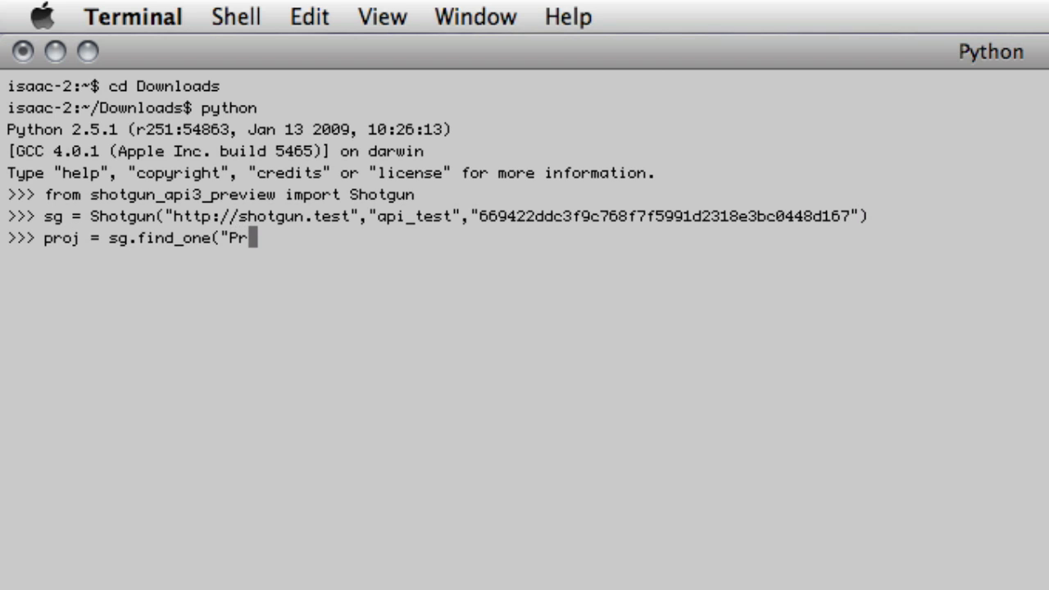
type("oject\", [[")
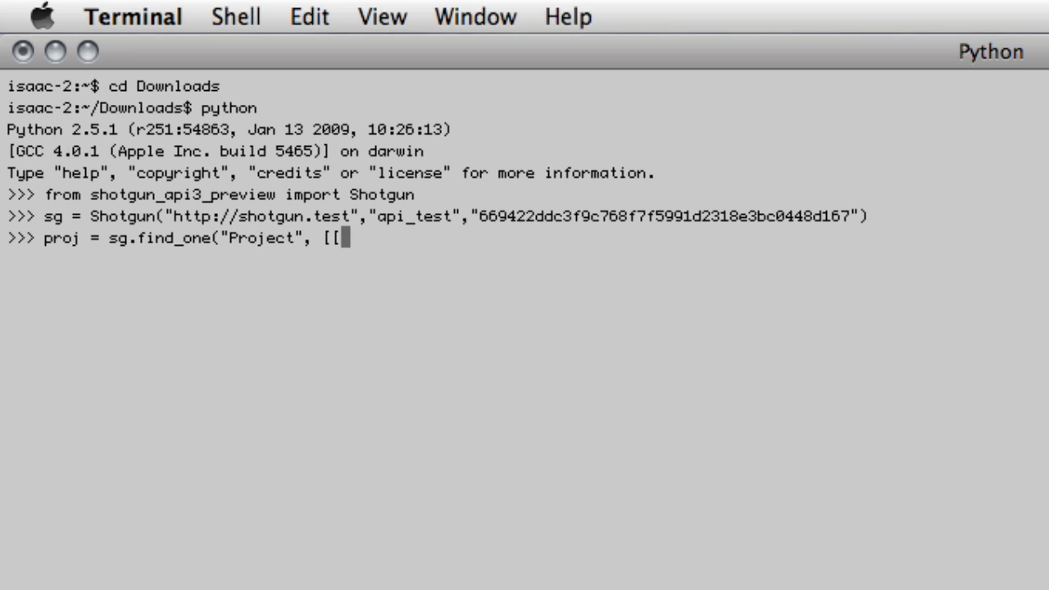
type("\"name\",\"")
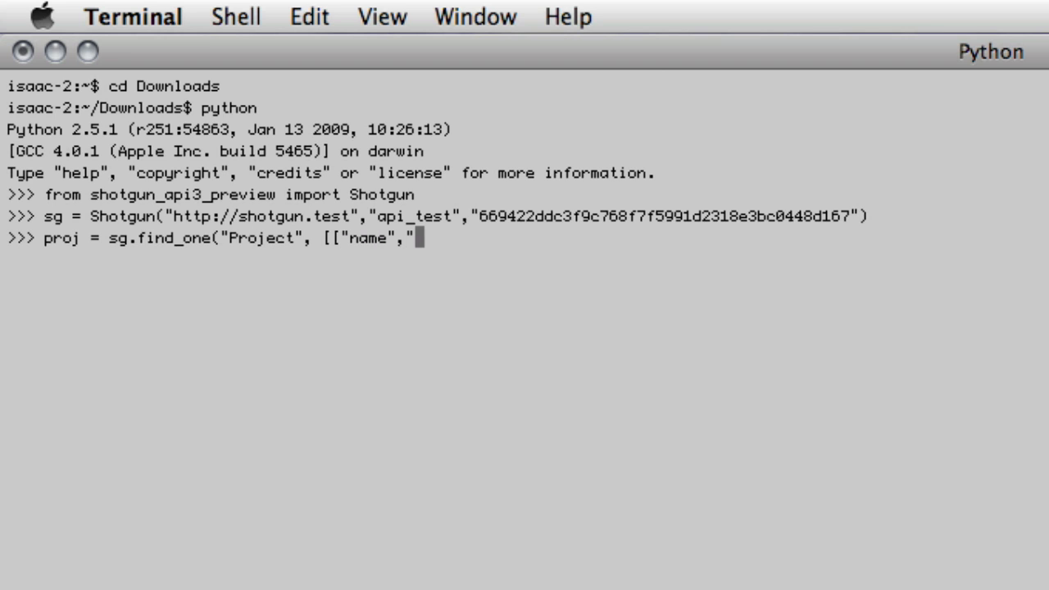
type("is\",\"Demo Project\"]]")
type("print pr")
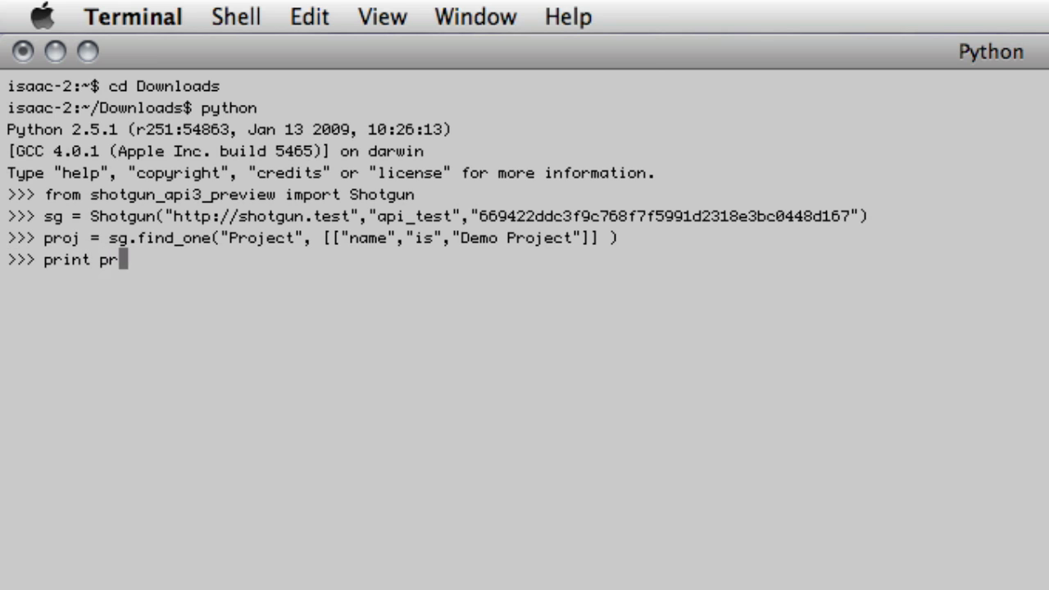
key("Return")
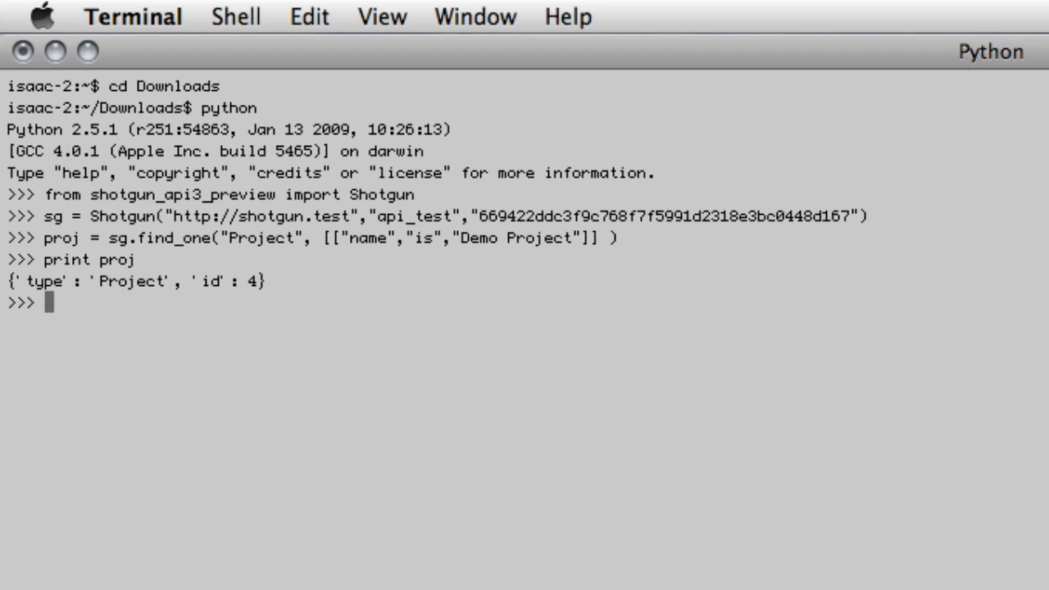
Run shot = sg.create("Shot", {"code":"sh001","project":proj}) and print the shot
type("shot = sg.cre")
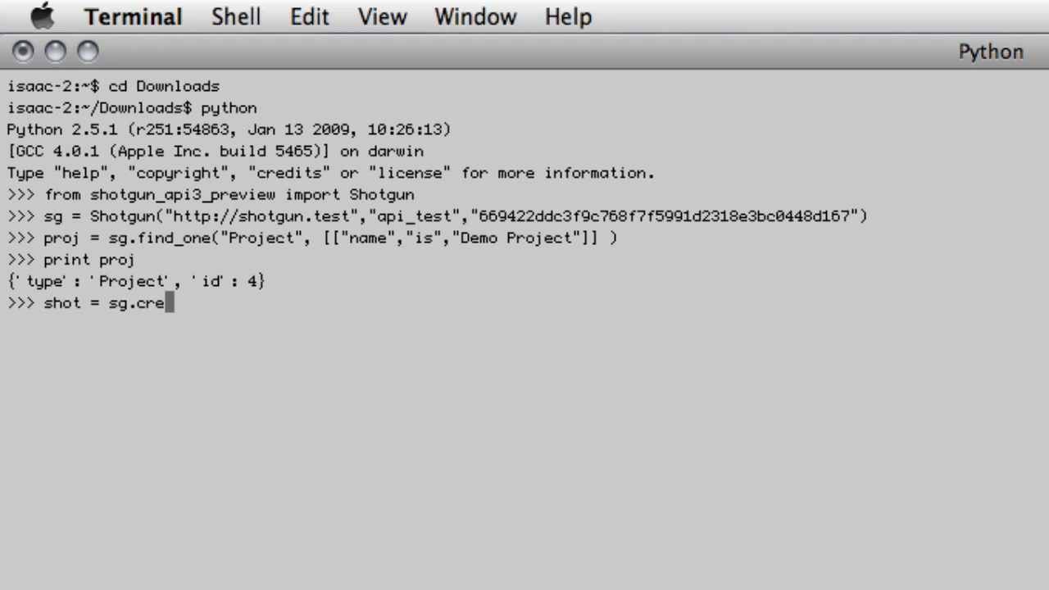
type("ate(\"Shot\", {\"code")
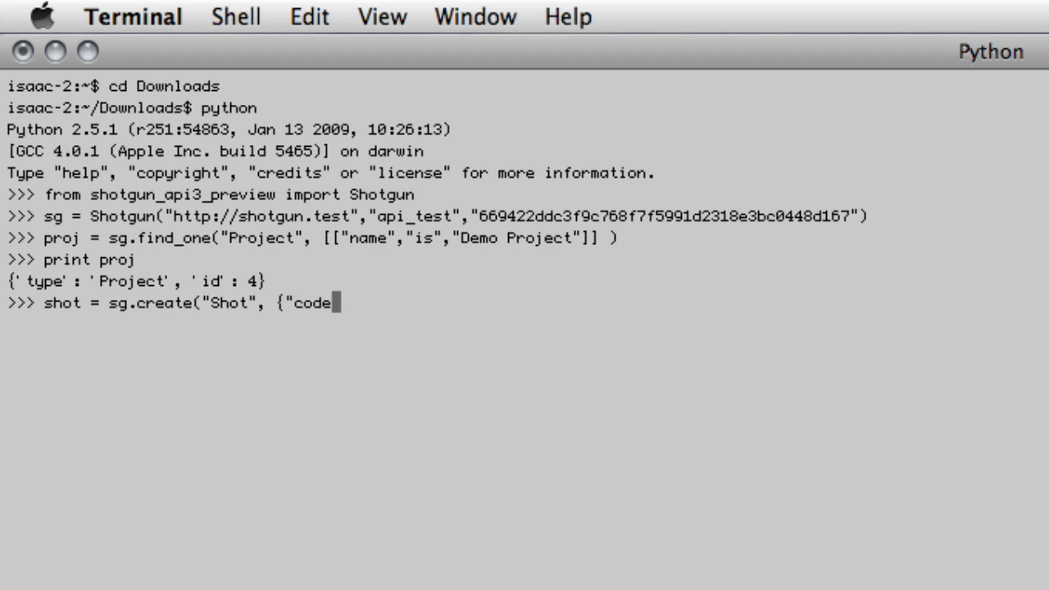
type("\":\"sh001")
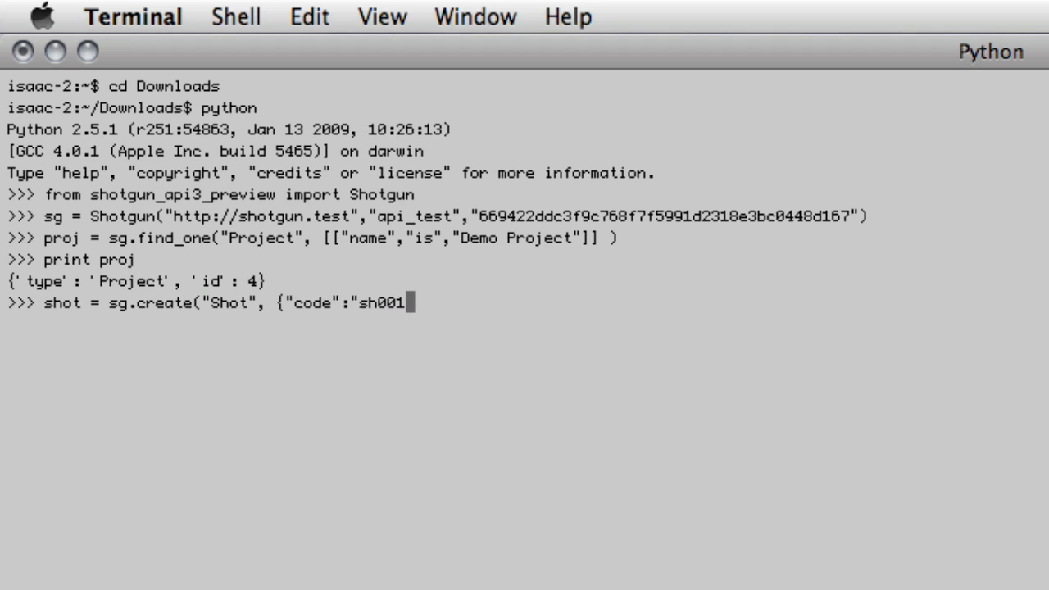
type(",\"proje")
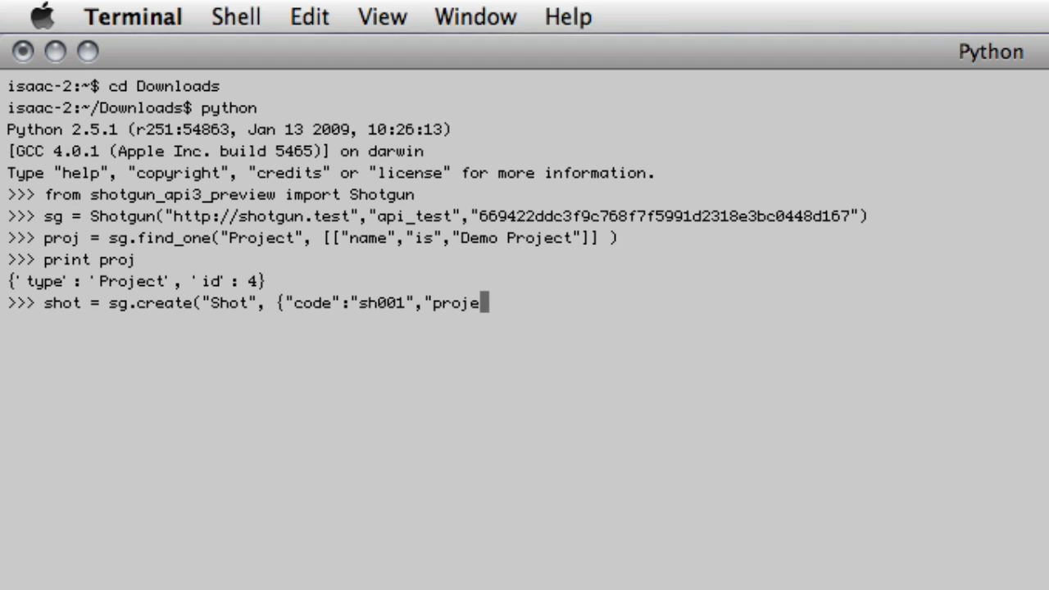
type("ct\":proj} )")
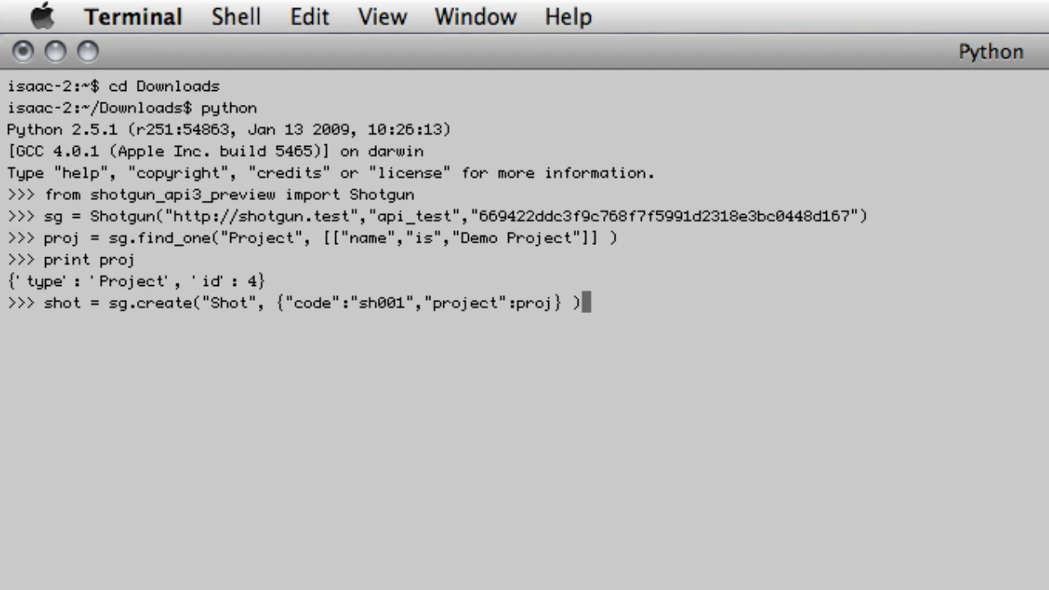
type("print shot")
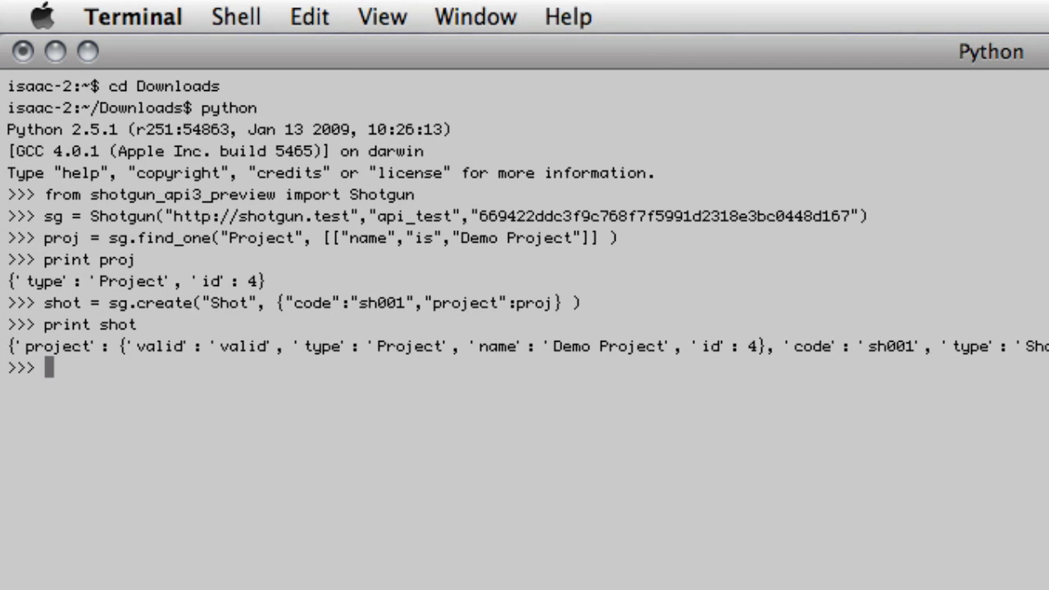
Run sg.update("Shot", shot["id"], {"sg_status_list":"ip"}) to set sh001's status to ip
type("sg.update(\"Sh")
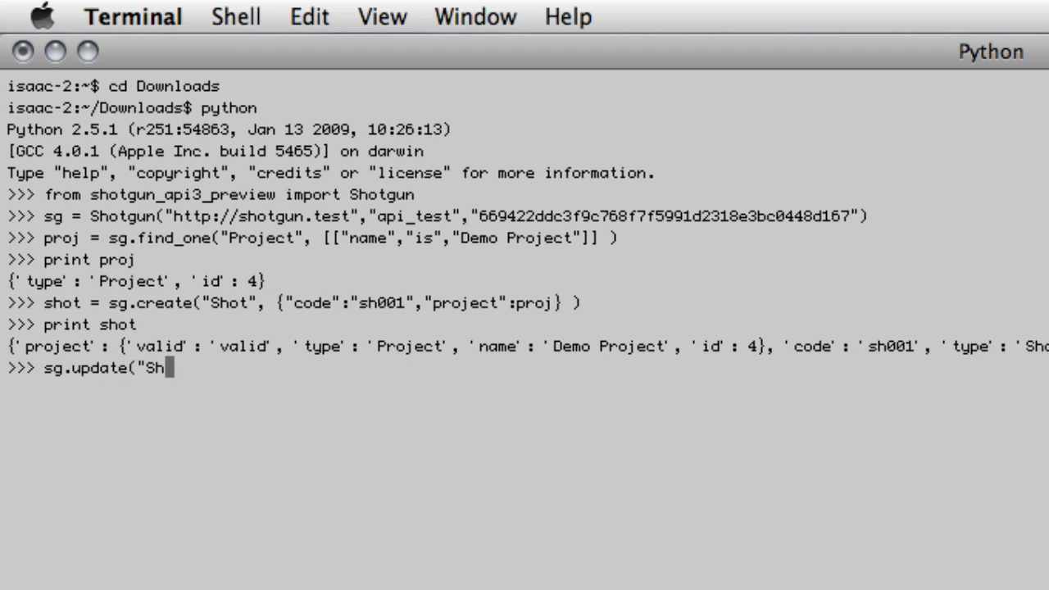
type("ot\",")
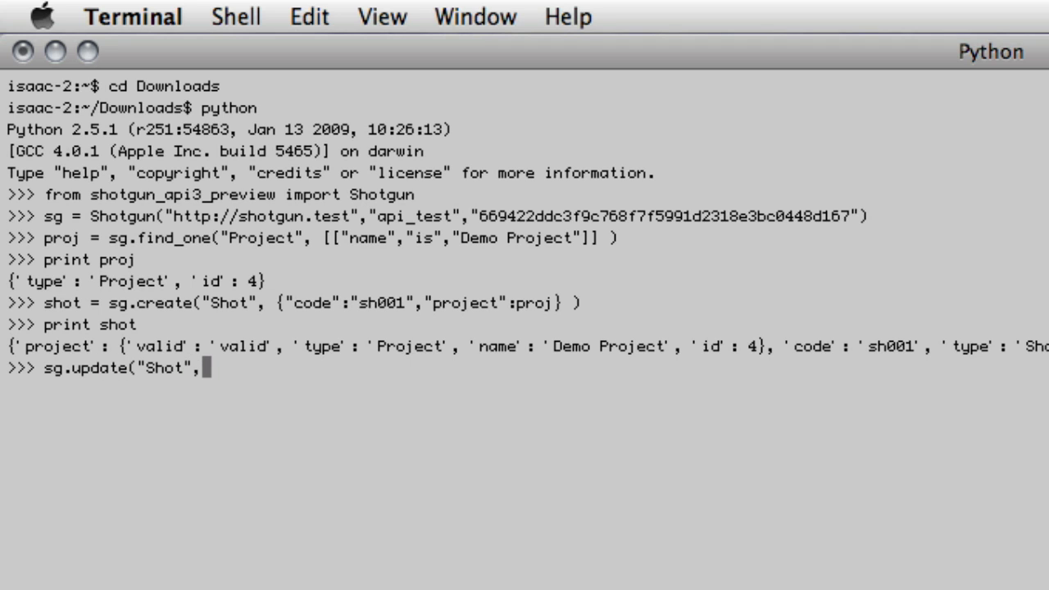
type("shot[\"id\"], {\"sg_status_list\":")
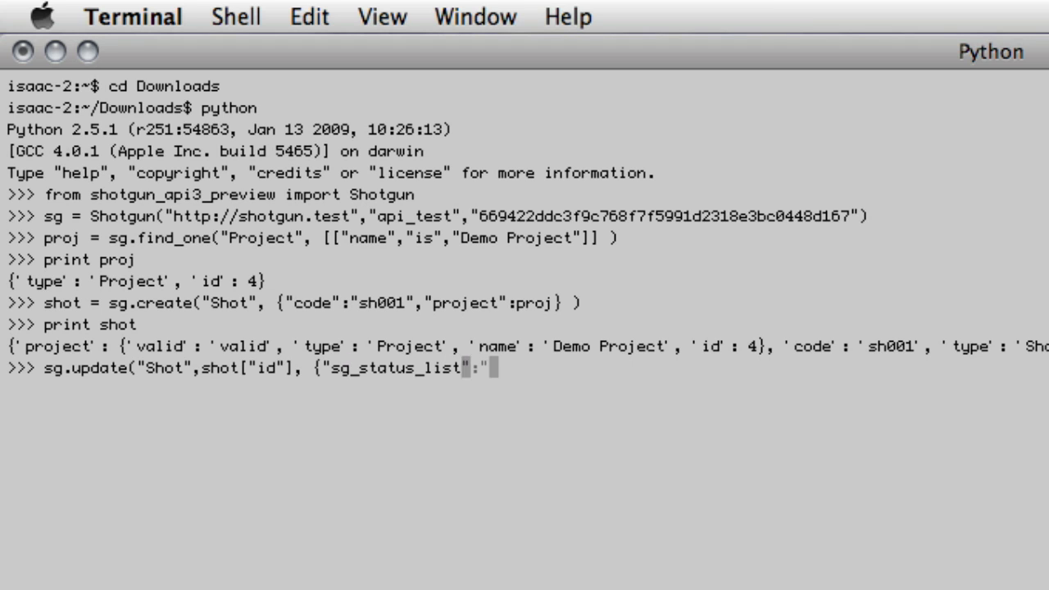
type("ip\"} )")
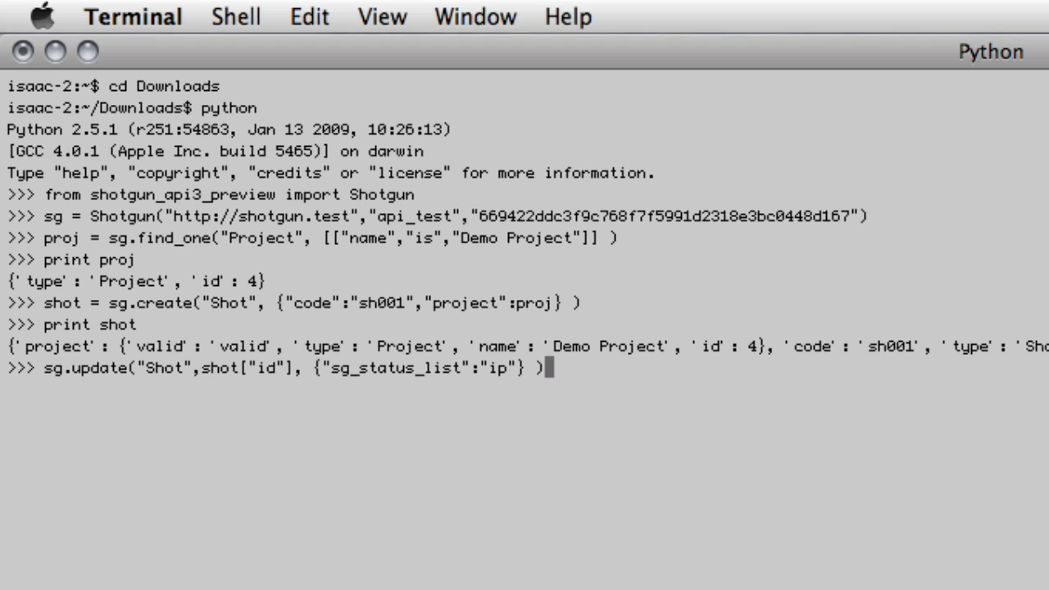
key("Return")
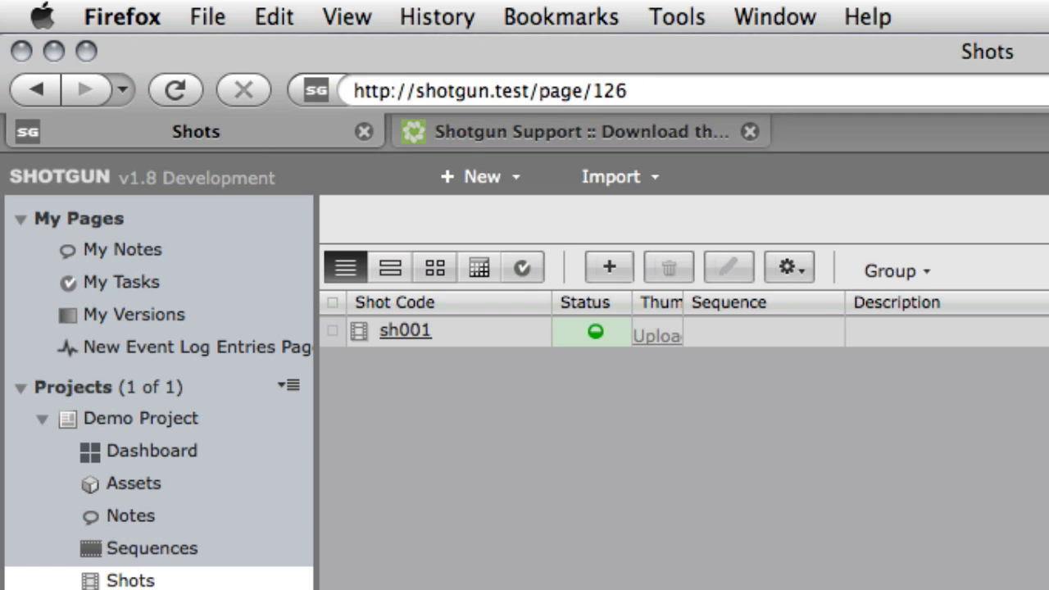
mouse_move(590, 385)
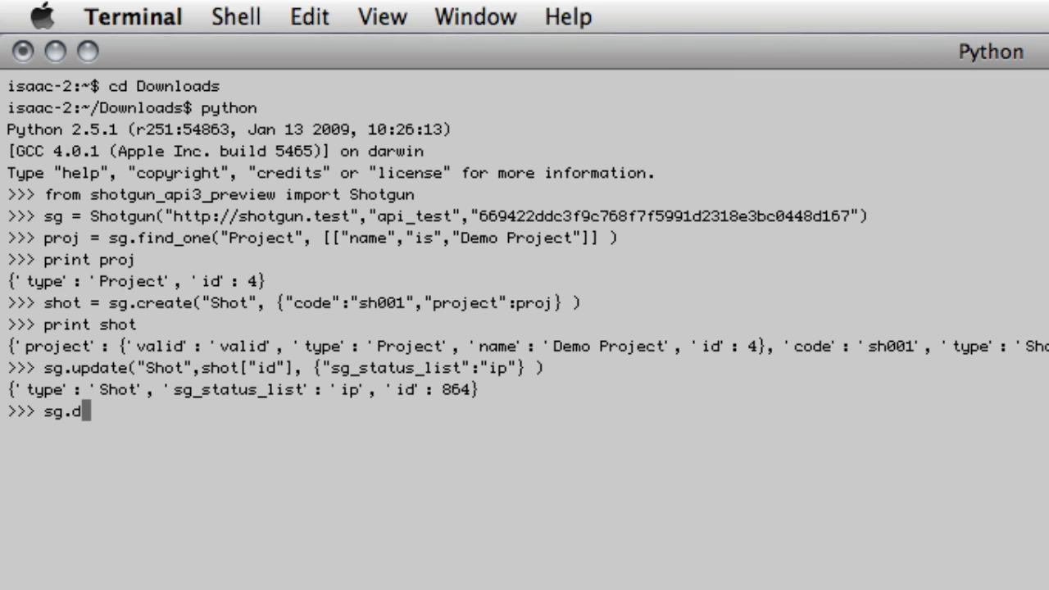
Run sg.delete("Shot", shot["id"]) and return to the Shotgun API forum page
type("elete(\"Shot\", shot")
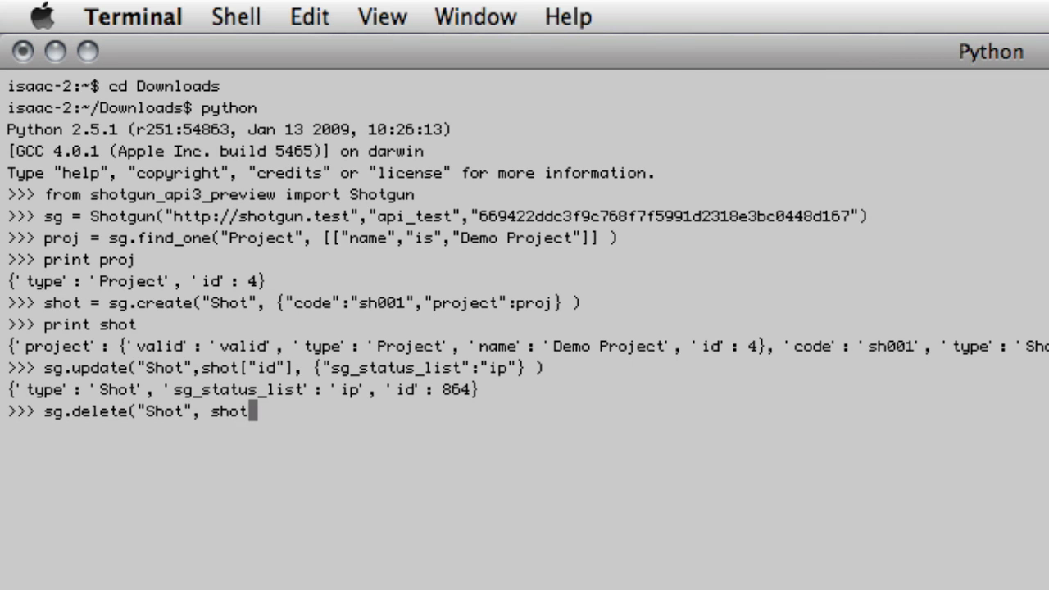
type("[\"id\"] )")
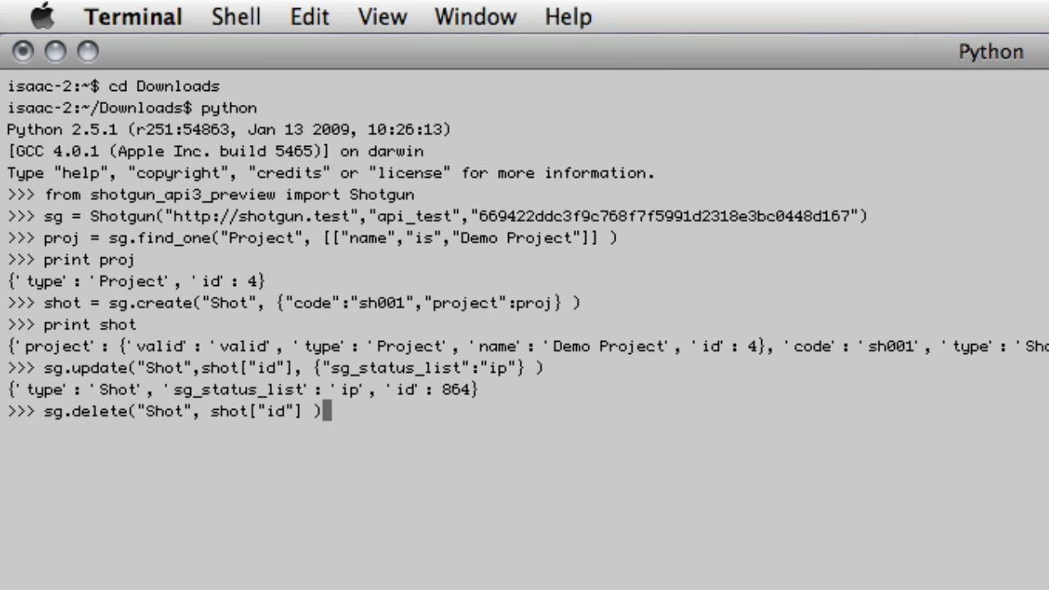
key("Return")
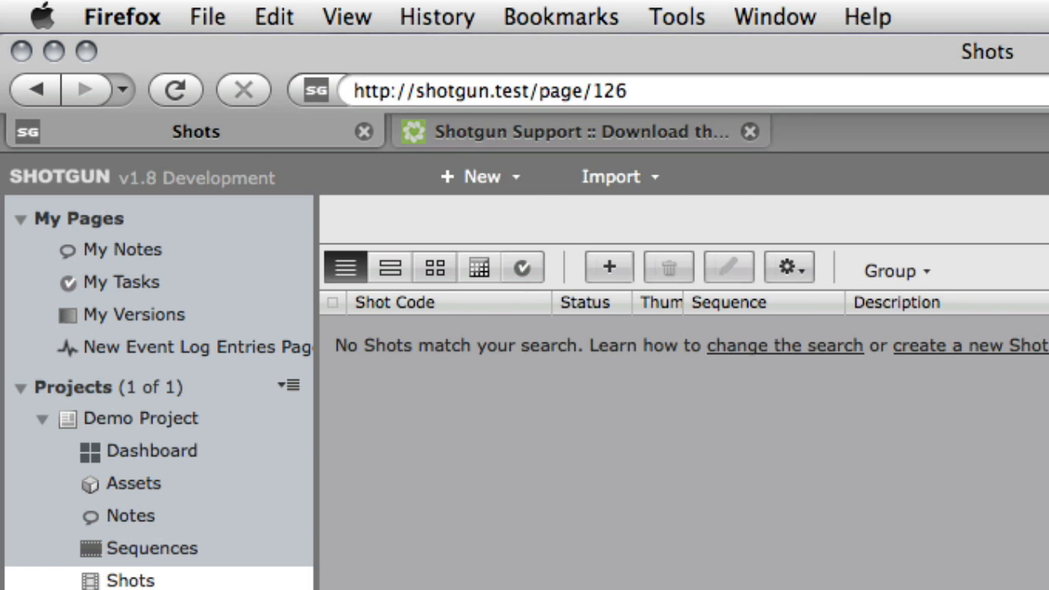
left_click(573, 131)
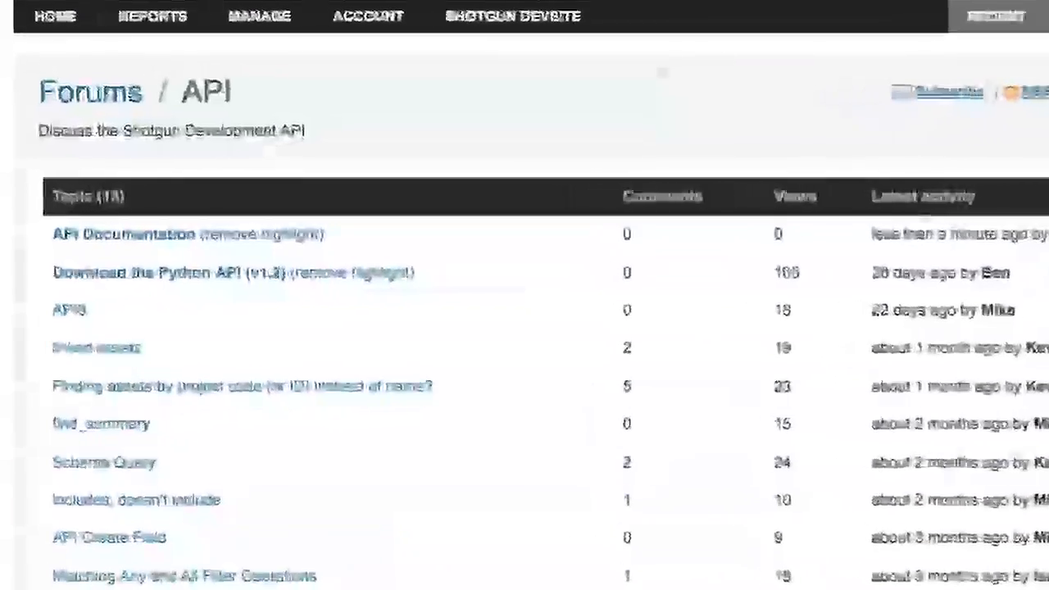